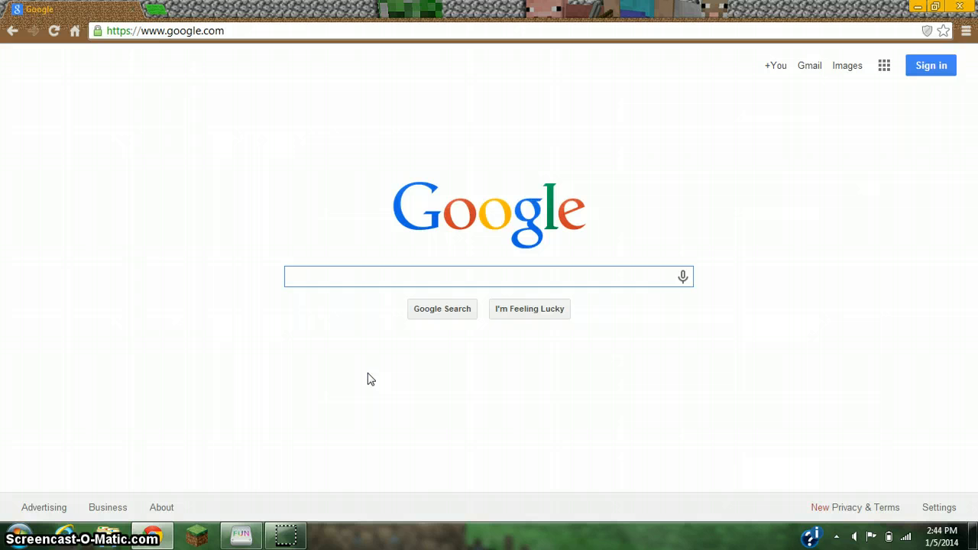
Step: Google 'ifunbox' and open the official i-funbox.com Windows site from the results
{"action": "left_click", "coordinate": [489, 276]}
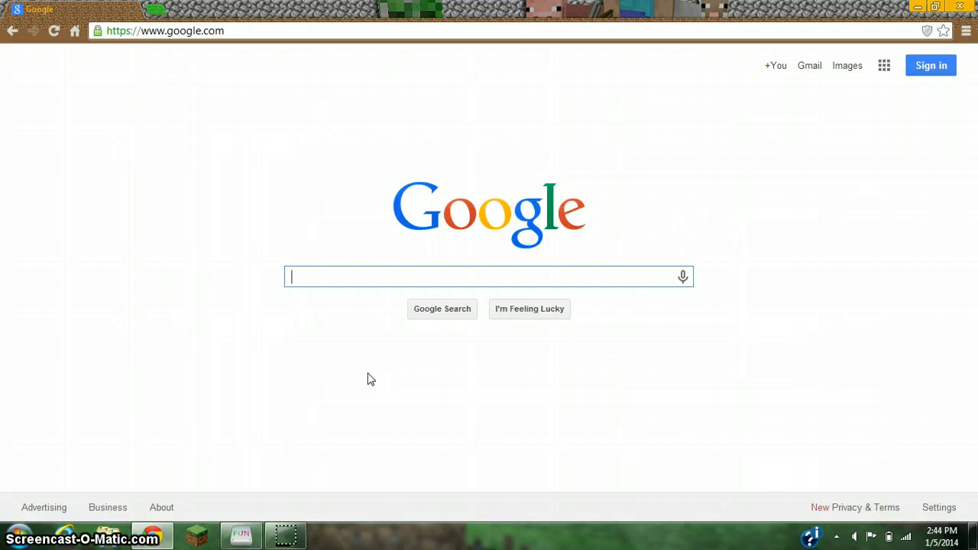
{"action": "type", "text": "ifu"}
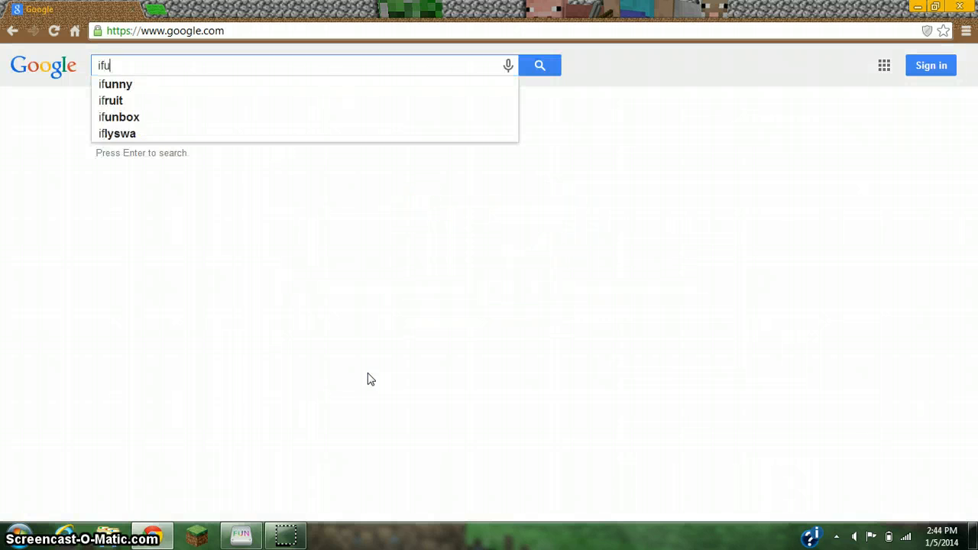
{"action": "type", "text": "n"}
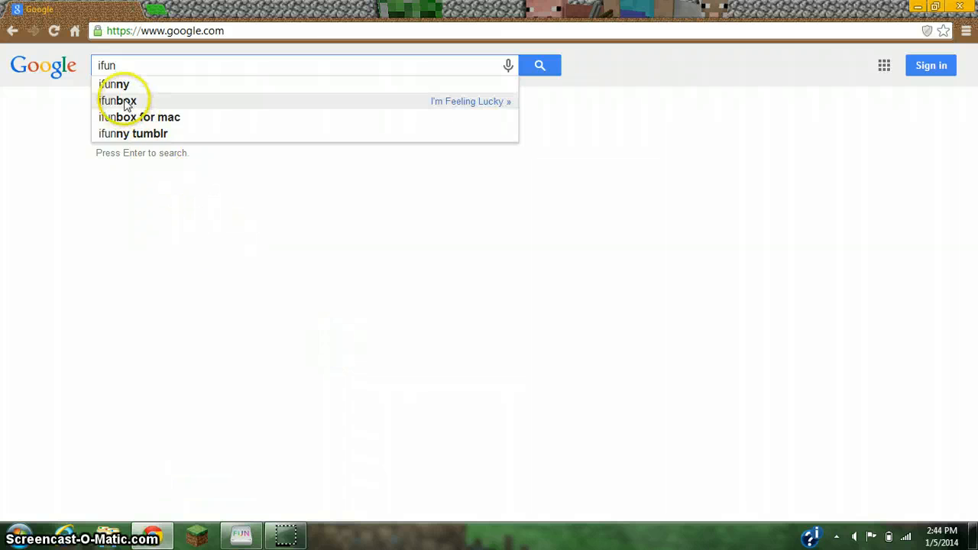
{"action": "left_click", "coordinate": [118, 101]}
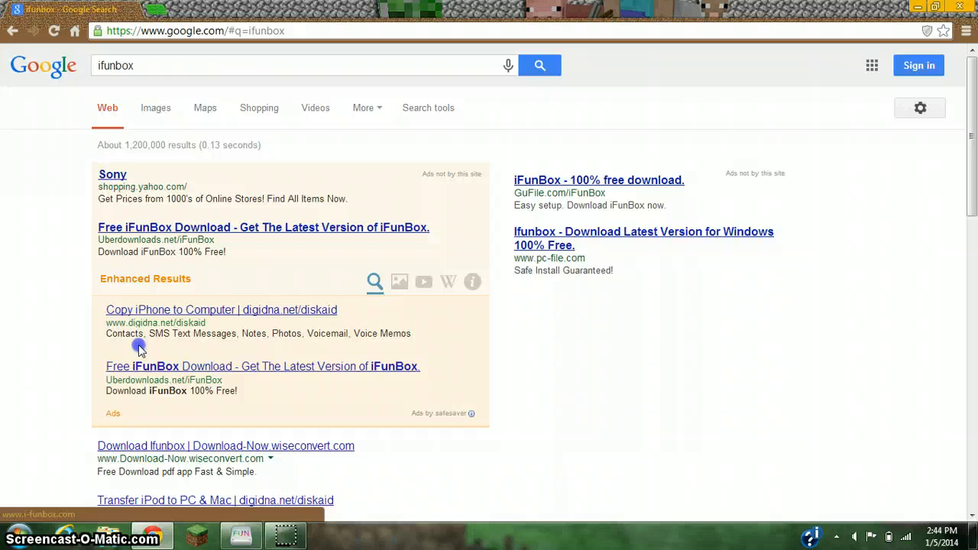
{"action": "scroll", "scroll_direction": "down", "scroll_amount": 3}
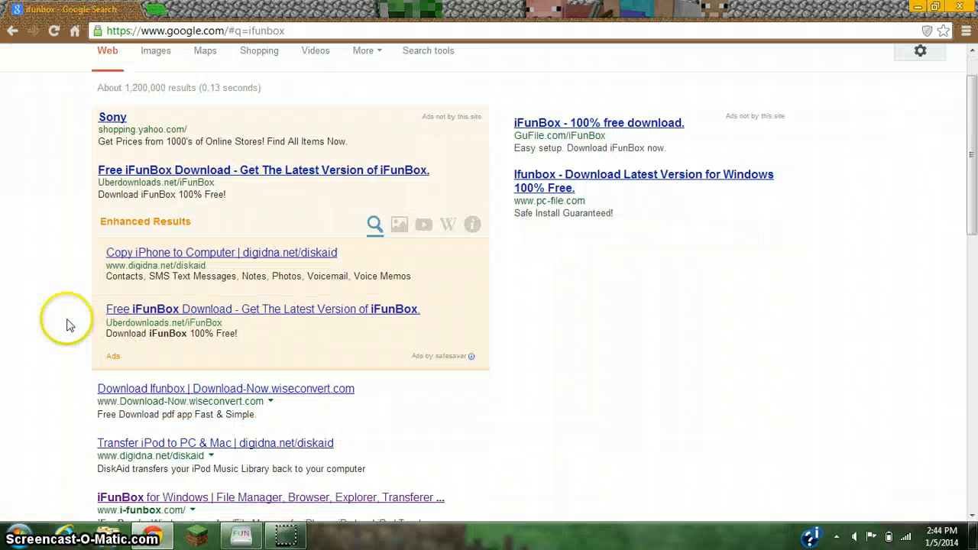
{"action": "scroll", "scroll_direction": "down", "scroll_amount": 3}
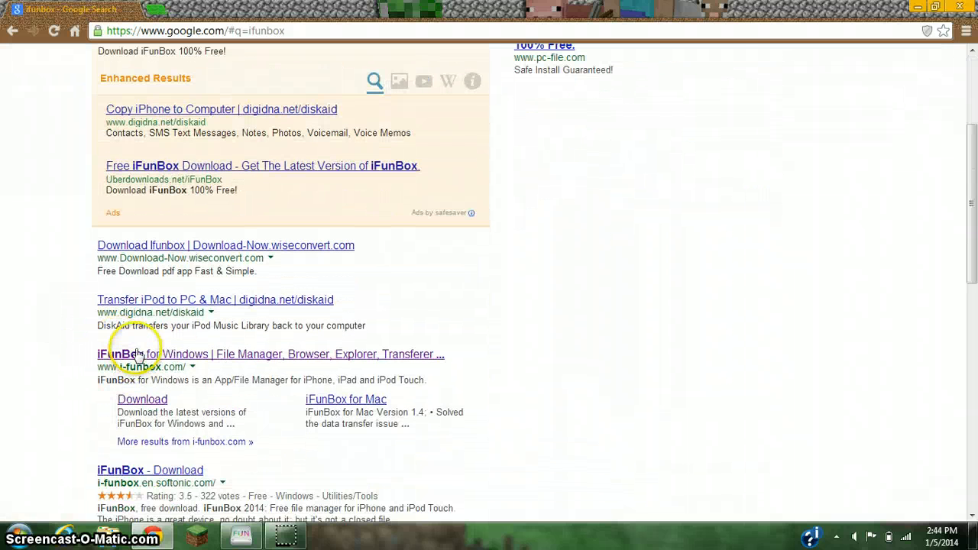
{"action": "left_click", "coordinate": [119, 354]}
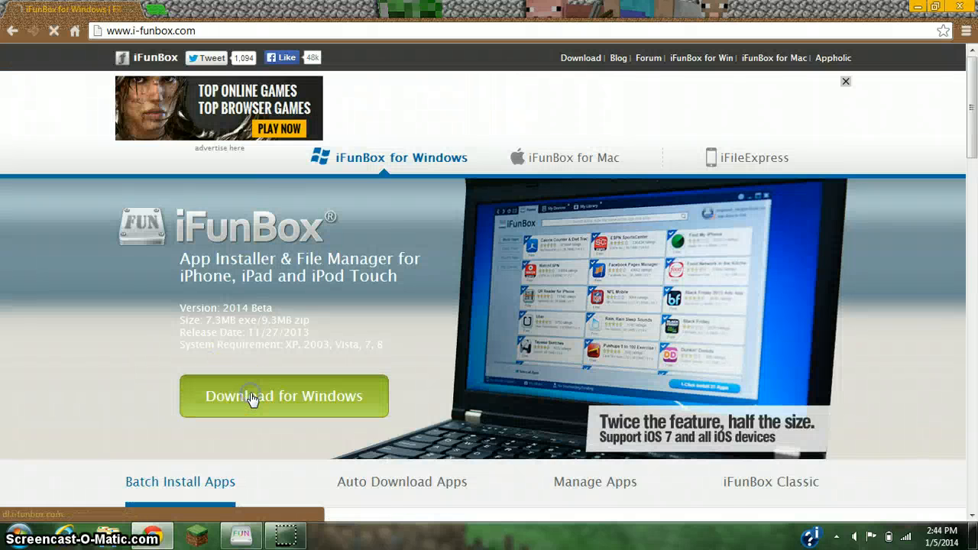
Step: Download the latest iFunBox for Windows .exe from the download page
{"action": "left_click", "coordinate": [283, 396]}
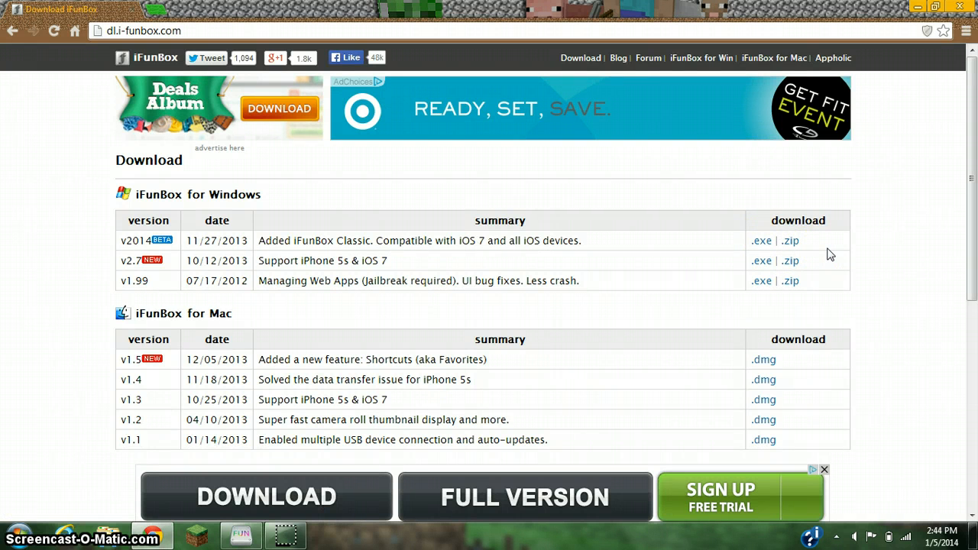
{"action": "left_click", "coordinate": [761, 241]}
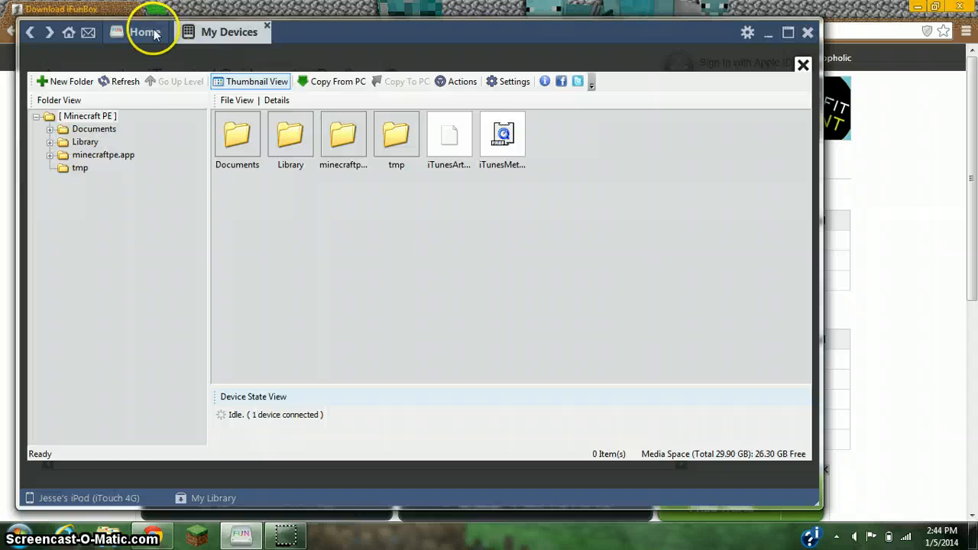
{"action": "left_click", "coordinate": [144, 31]}
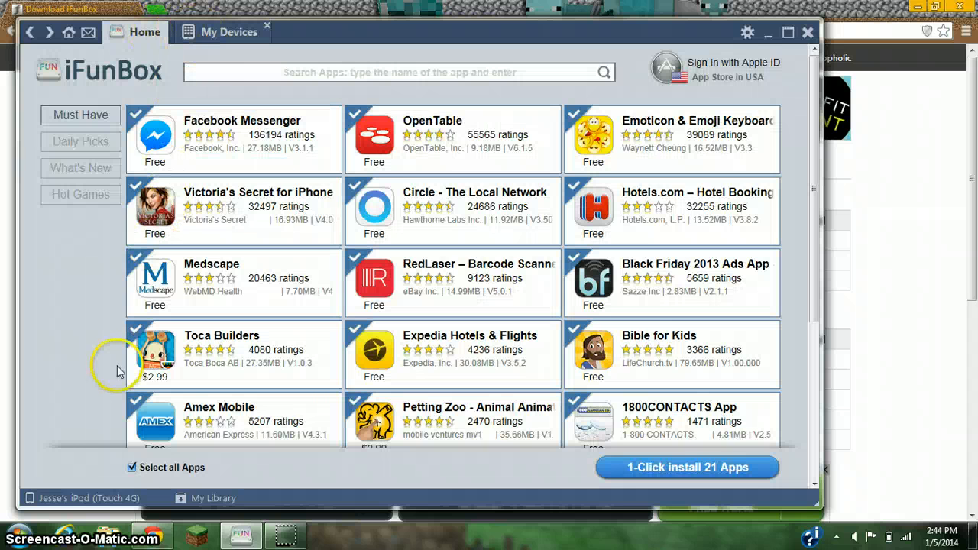
{"action": "mouse_move", "coordinate": [88, 497]}
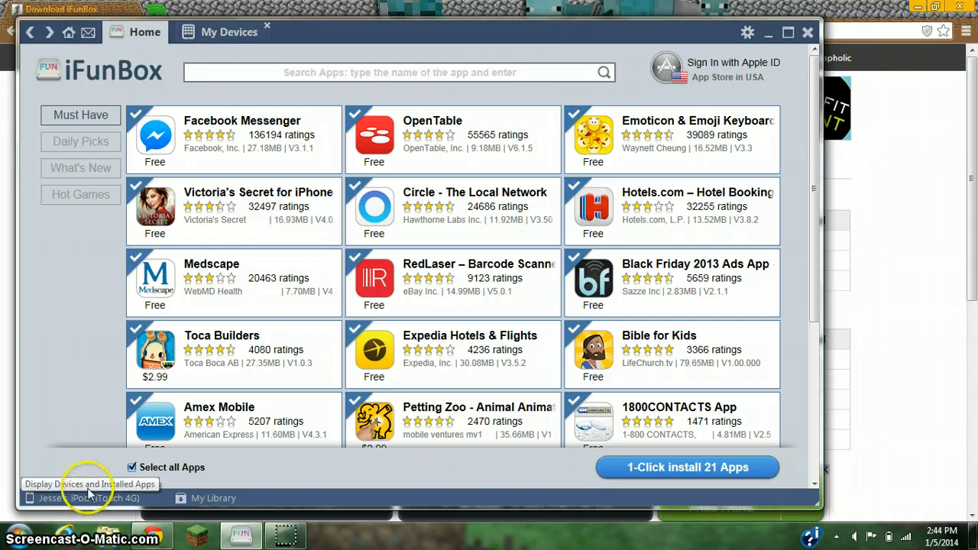
{"action": "left_click", "coordinate": [228, 32]}
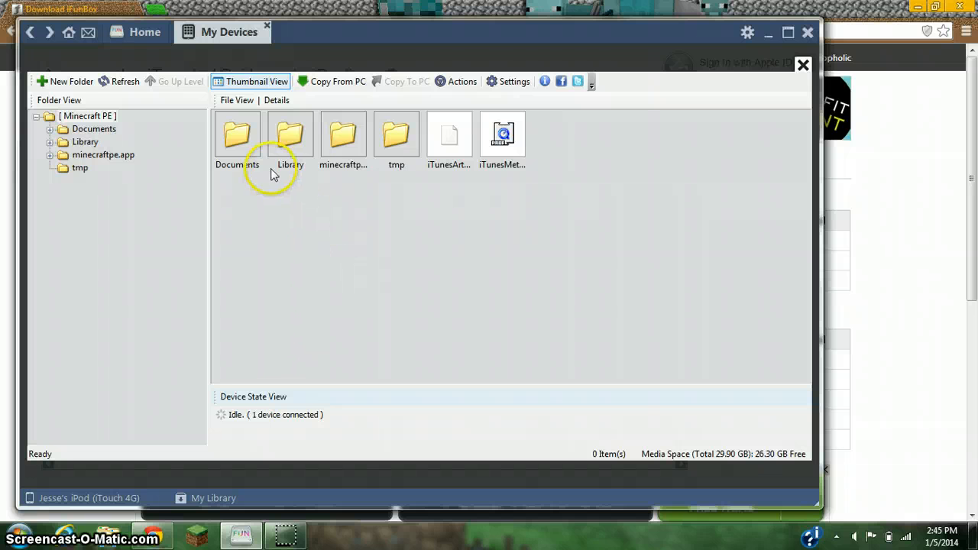
{"action": "mouse_move", "coordinate": [343, 133]}
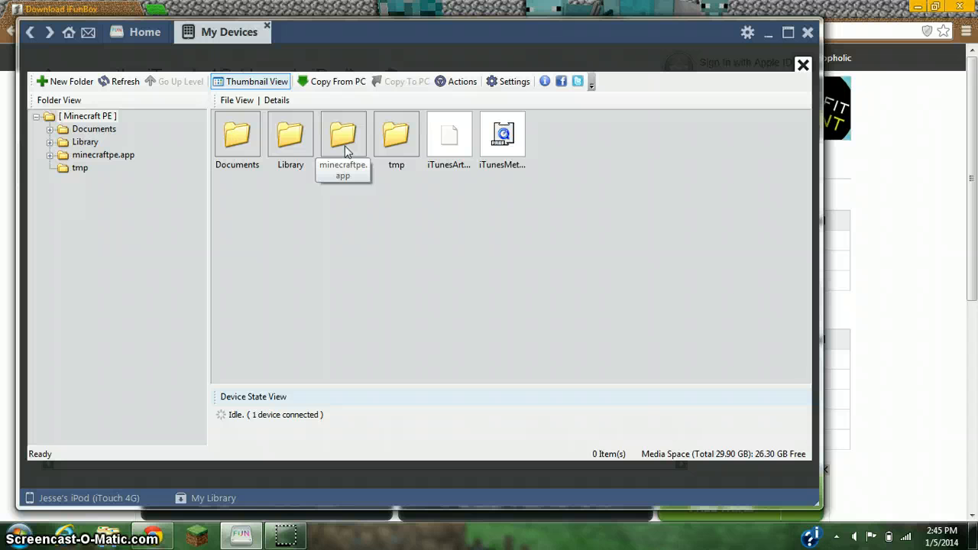
{"action": "left_click", "coordinate": [343, 134]}
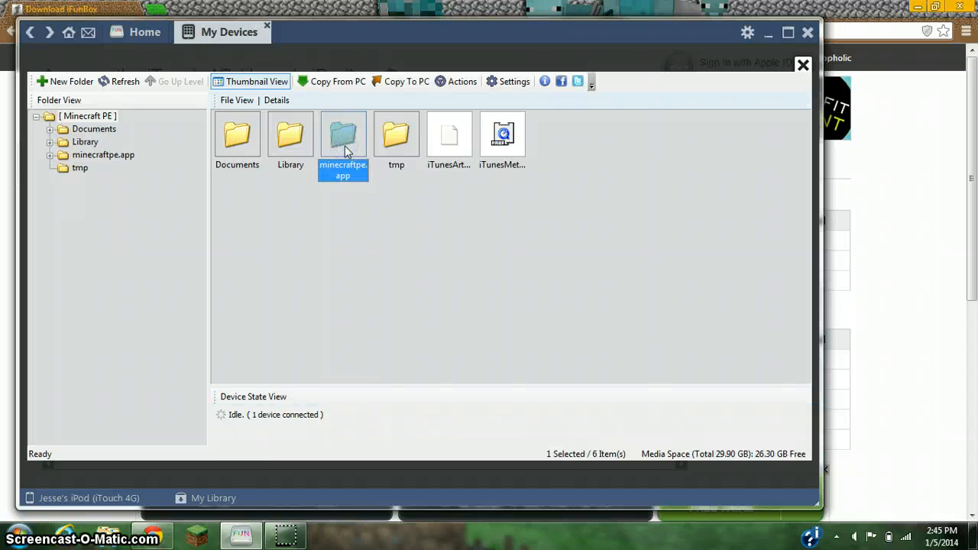
Step: Open the minecraftpe.app folder and select the char.png skin file among its 485 files
{"action": "double_click", "coordinate": [343, 133]}
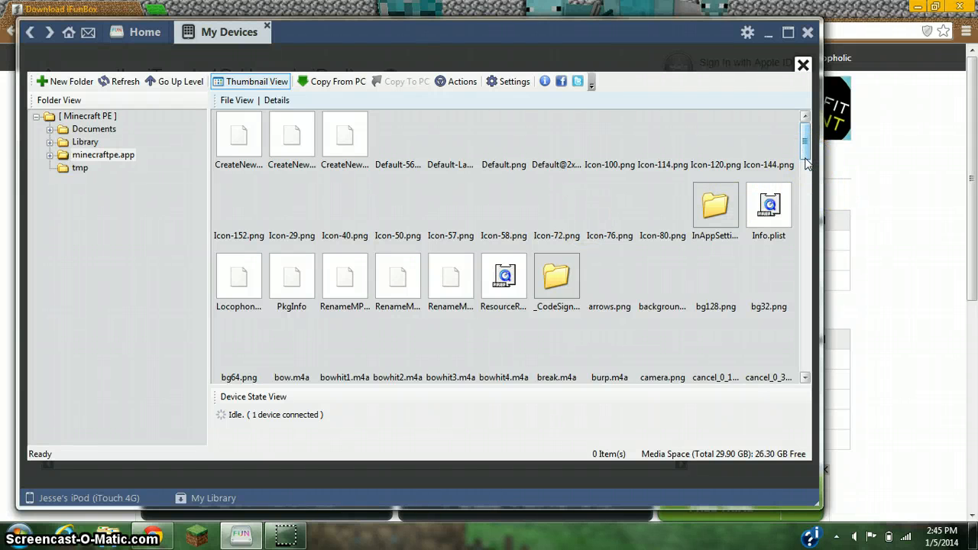
{"action": "scroll", "scroll_direction": "down", "scroll_amount": 3}
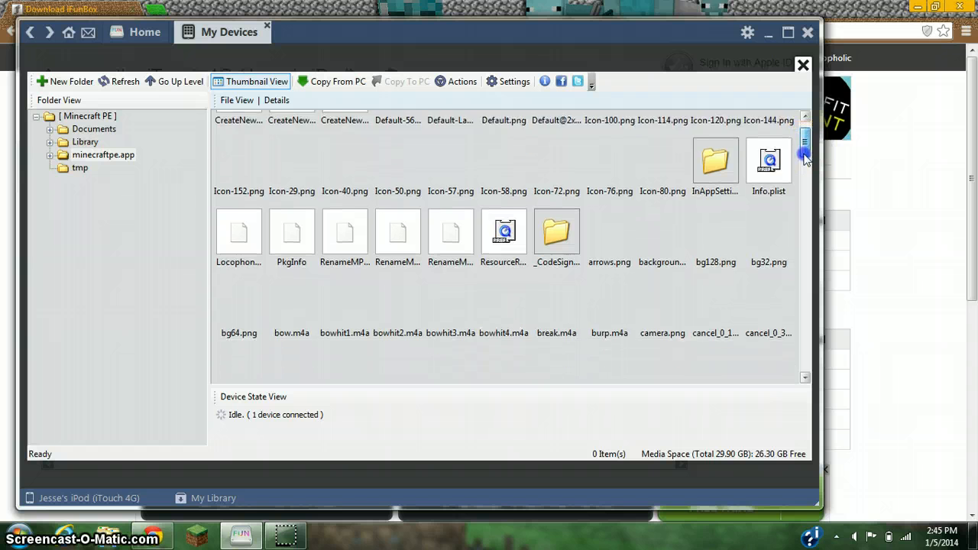
{"action": "scroll", "scroll_direction": "down", "scroll_amount": 3}
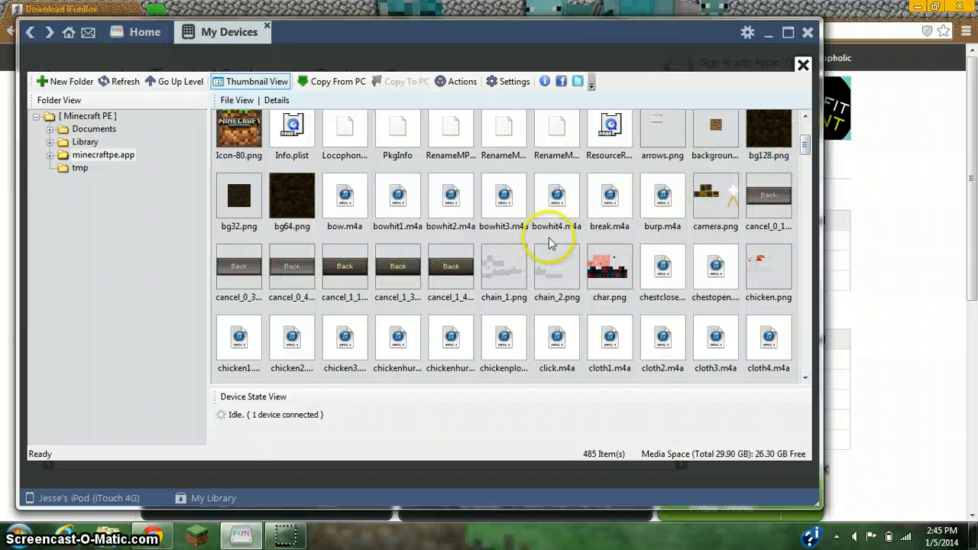
{"action": "mouse_move", "coordinate": [610, 298]}
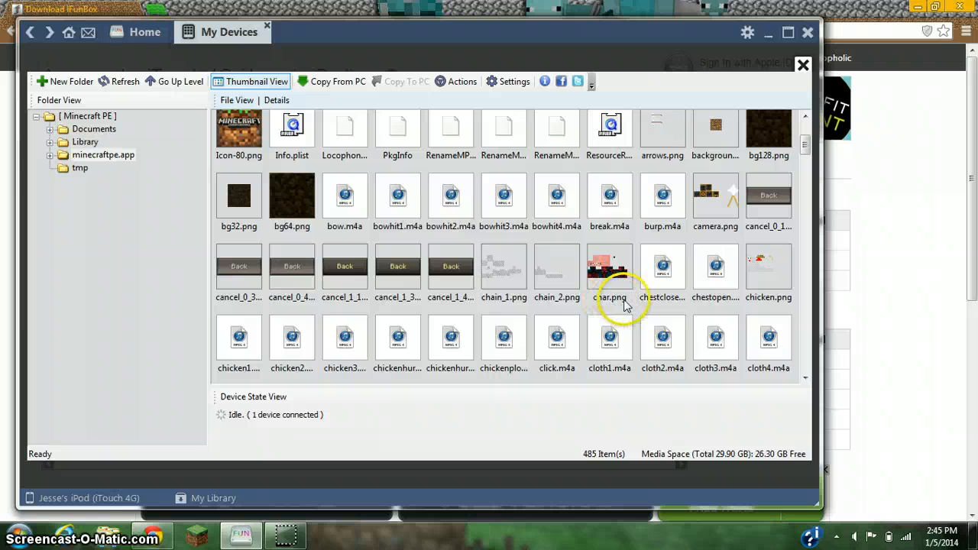
{"action": "left_click", "coordinate": [609, 267]}
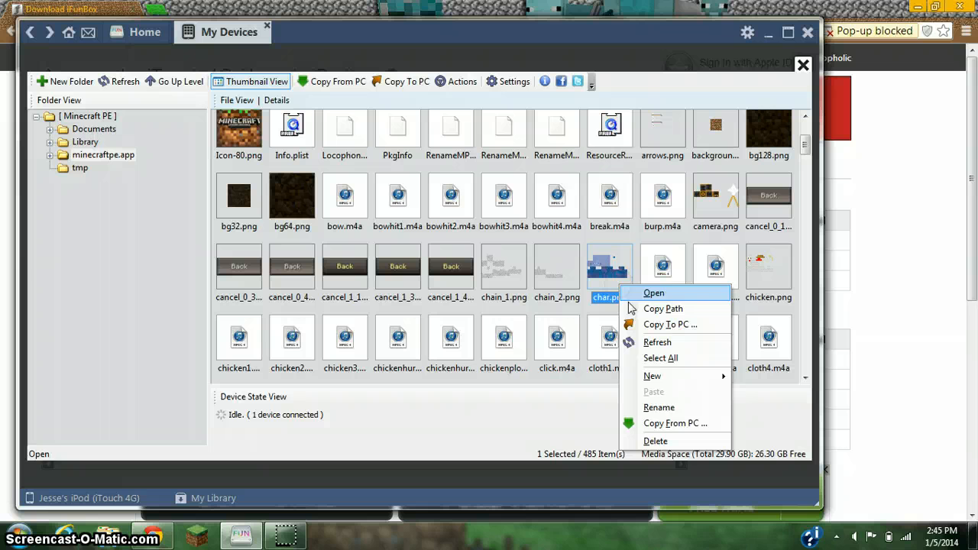
{"action": "mouse_move", "coordinate": [655, 440]}
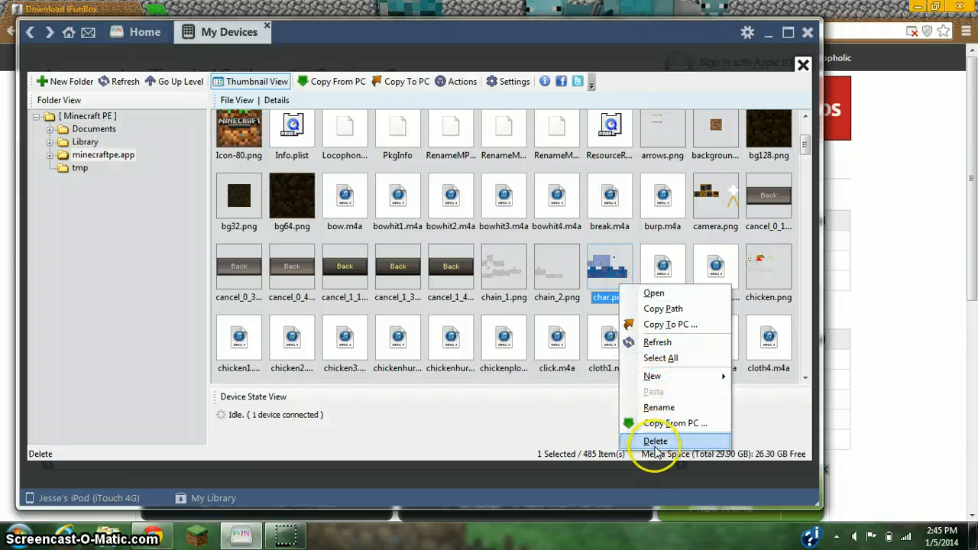
Step: Delete char.png from minecraftpe.app using the context menu
{"action": "left_click", "coordinate": [655, 441]}
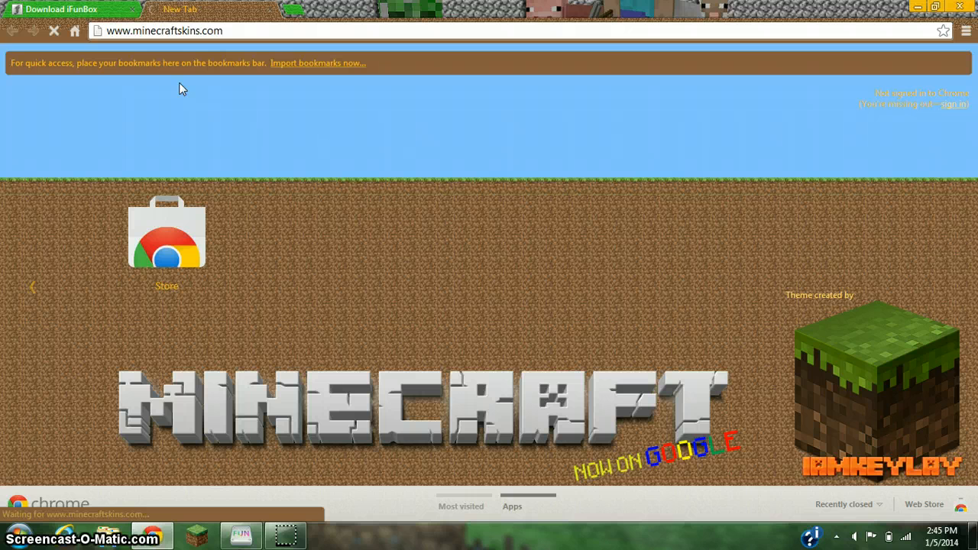
Step: Open the dgdbdfbfsd skin from minecraftskins.com's Latest Skins and download its PNG
{"action": "left_click", "coordinate": [180, 9]}
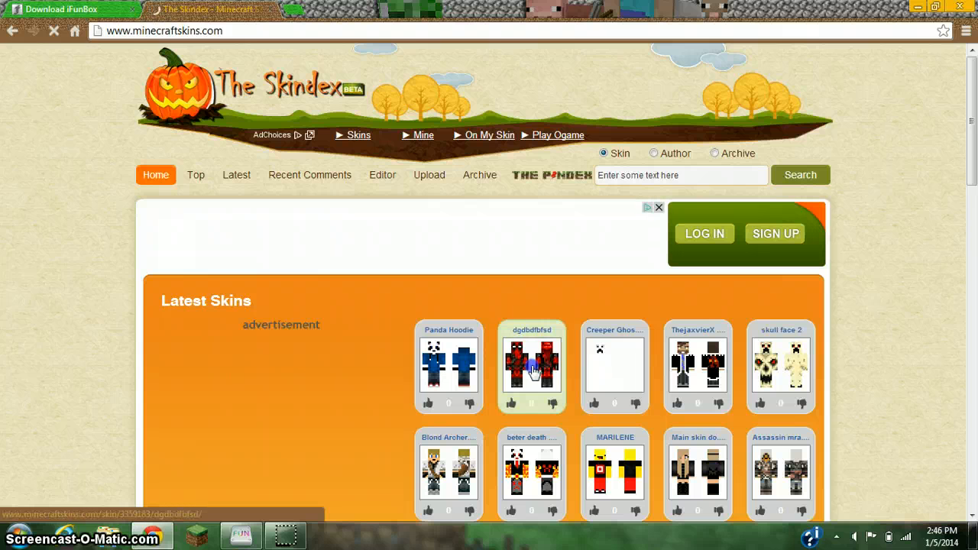
{"action": "left_click", "coordinate": [531, 367]}
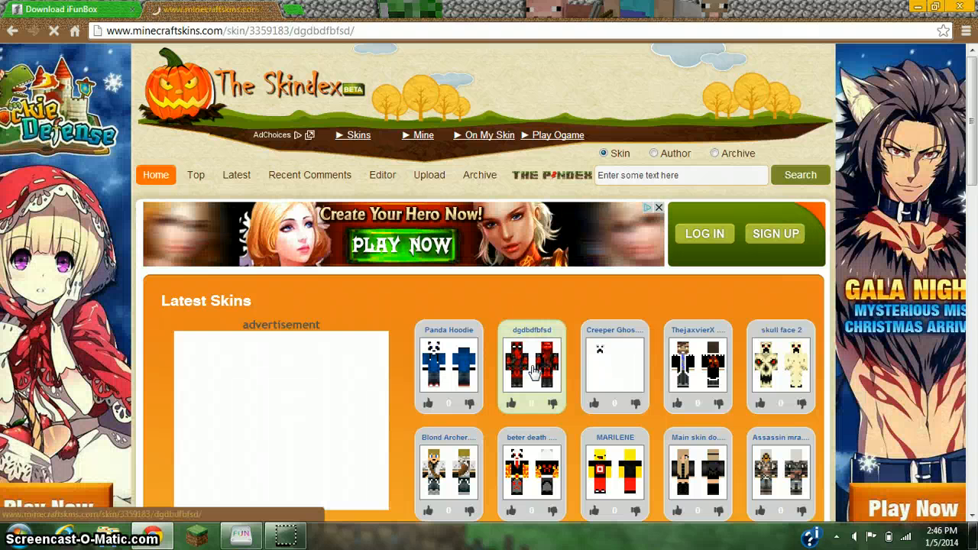
{"action": "left_click", "coordinate": [532, 363]}
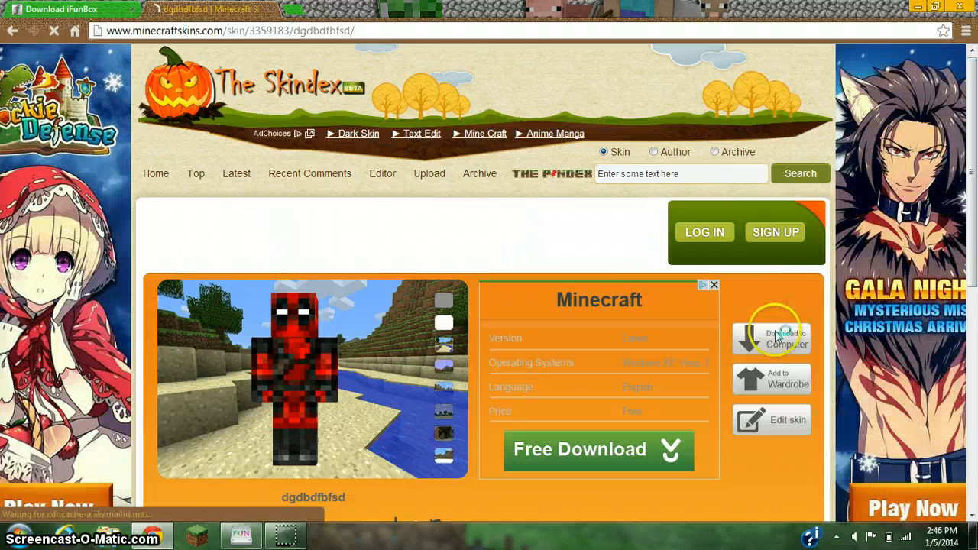
{"action": "left_click", "coordinate": [772, 339]}
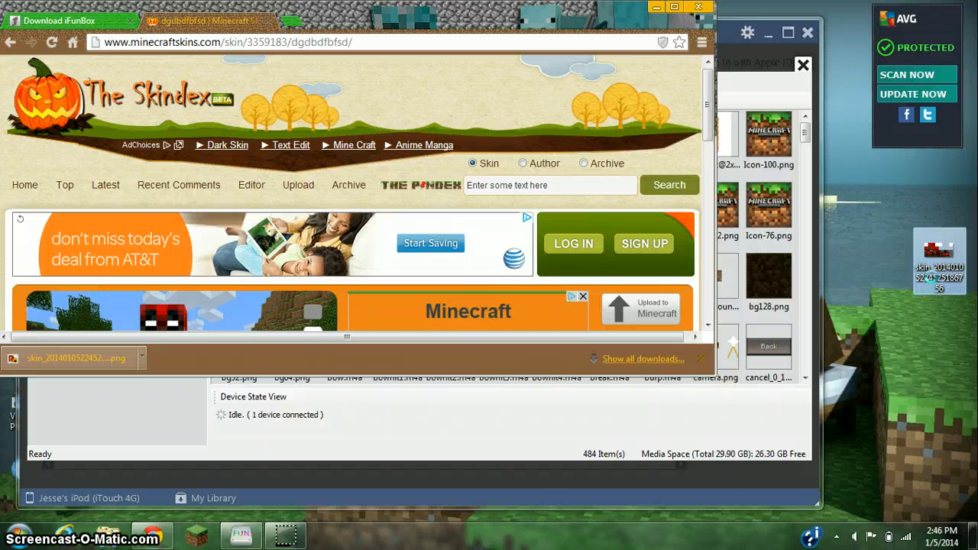
Step: Bring up the desktop skin file's context menu to rename it 'char'
{"action": "right_click", "coordinate": [939, 264]}
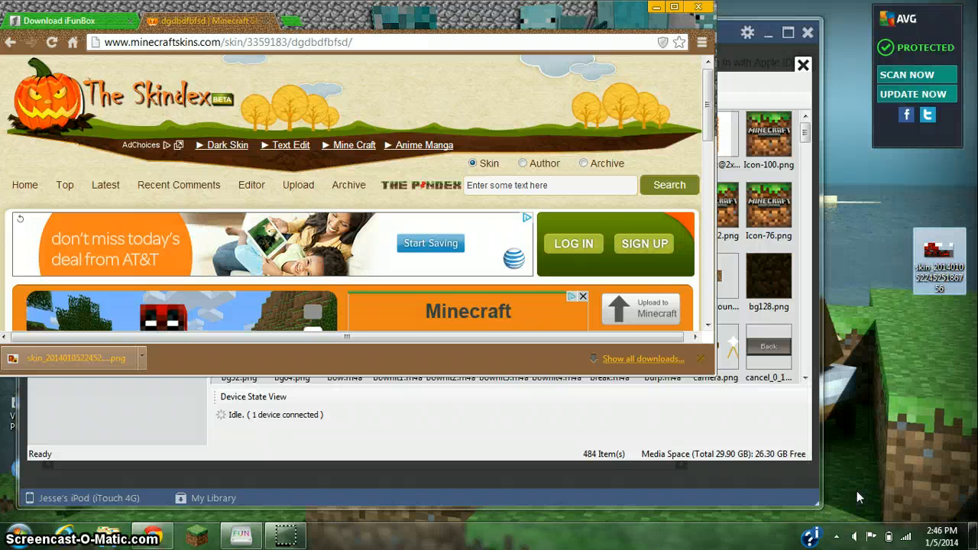
{"action": "right_click", "coordinate": [939, 260]}
{"action": "type", "text": "char"}
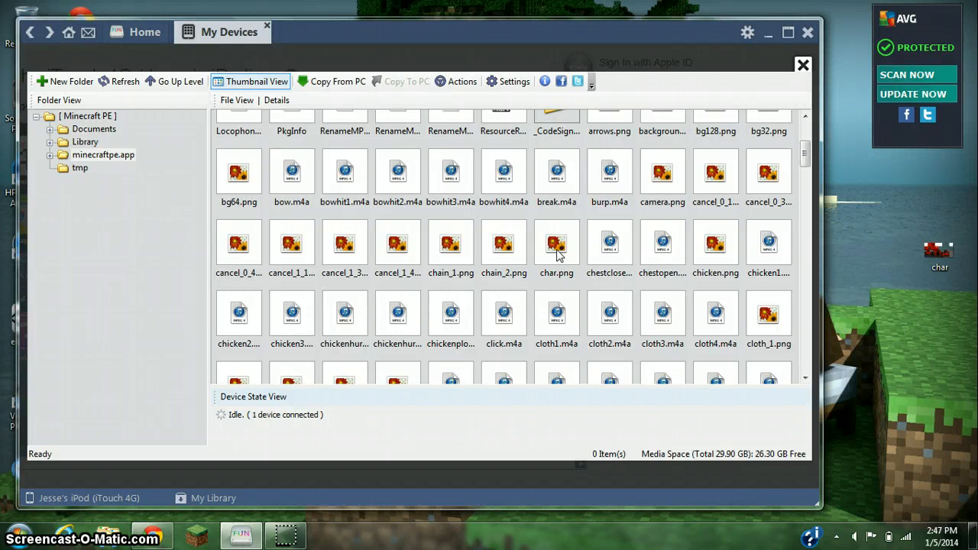
{"action": "mouse_move", "coordinate": [767, 35]}
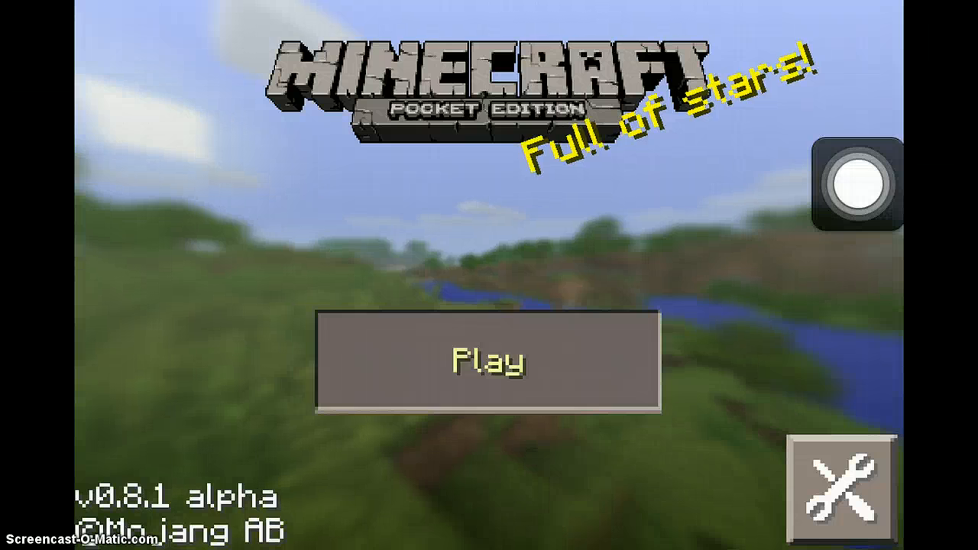
Step: Tap Play on the Minecraft PE title screen to load a world
{"action": "left_click", "coordinate": [488, 361]}
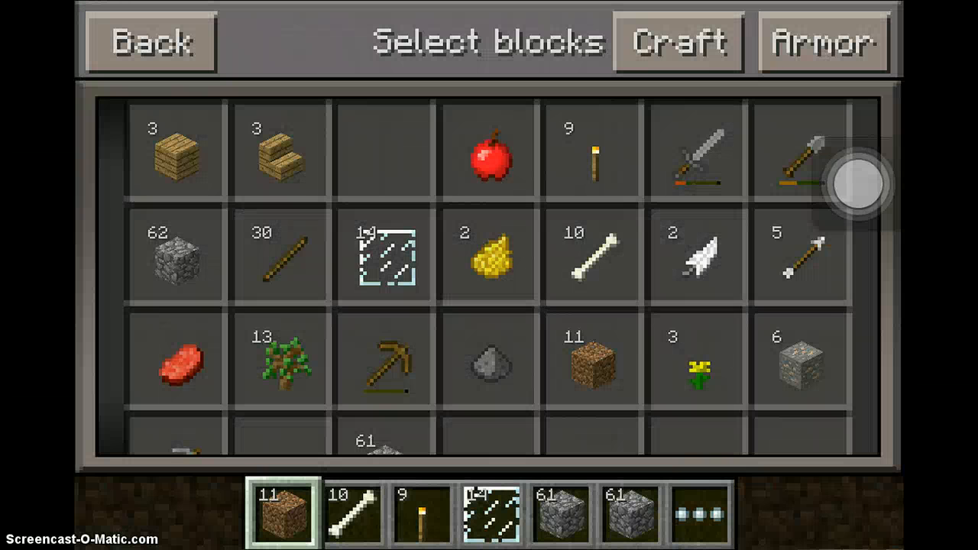
Step: View the character under Armor, then go Back to the underground room
{"action": "left_click", "coordinate": [824, 42]}
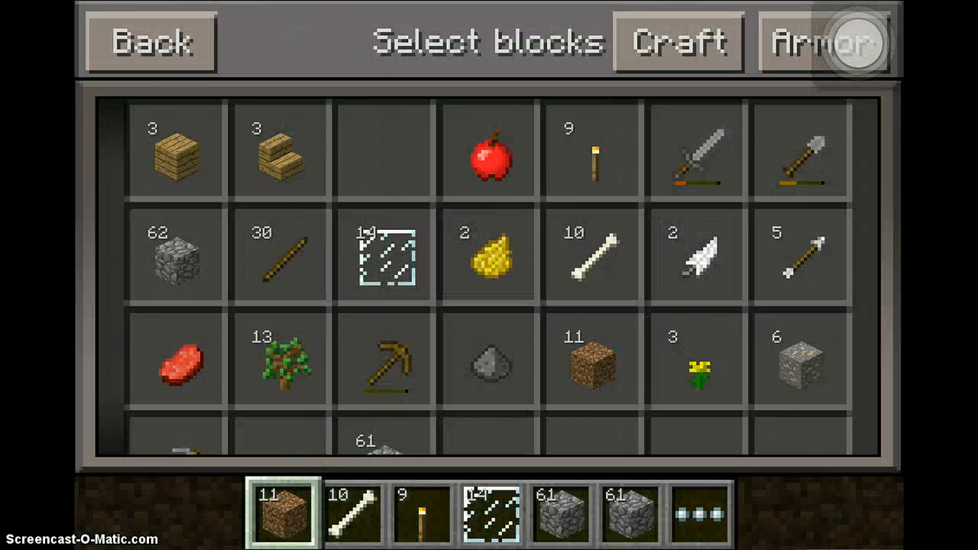
{"action": "left_click", "coordinate": [152, 42]}
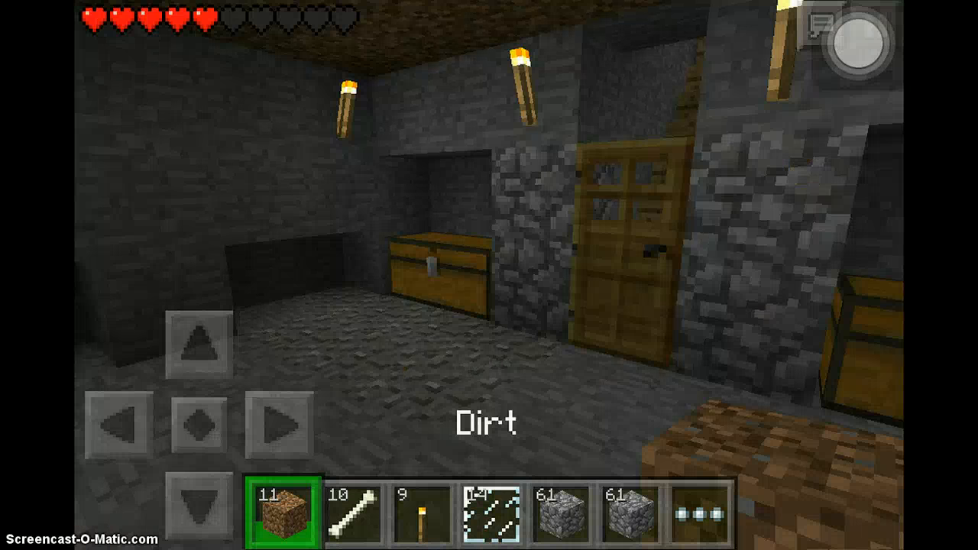